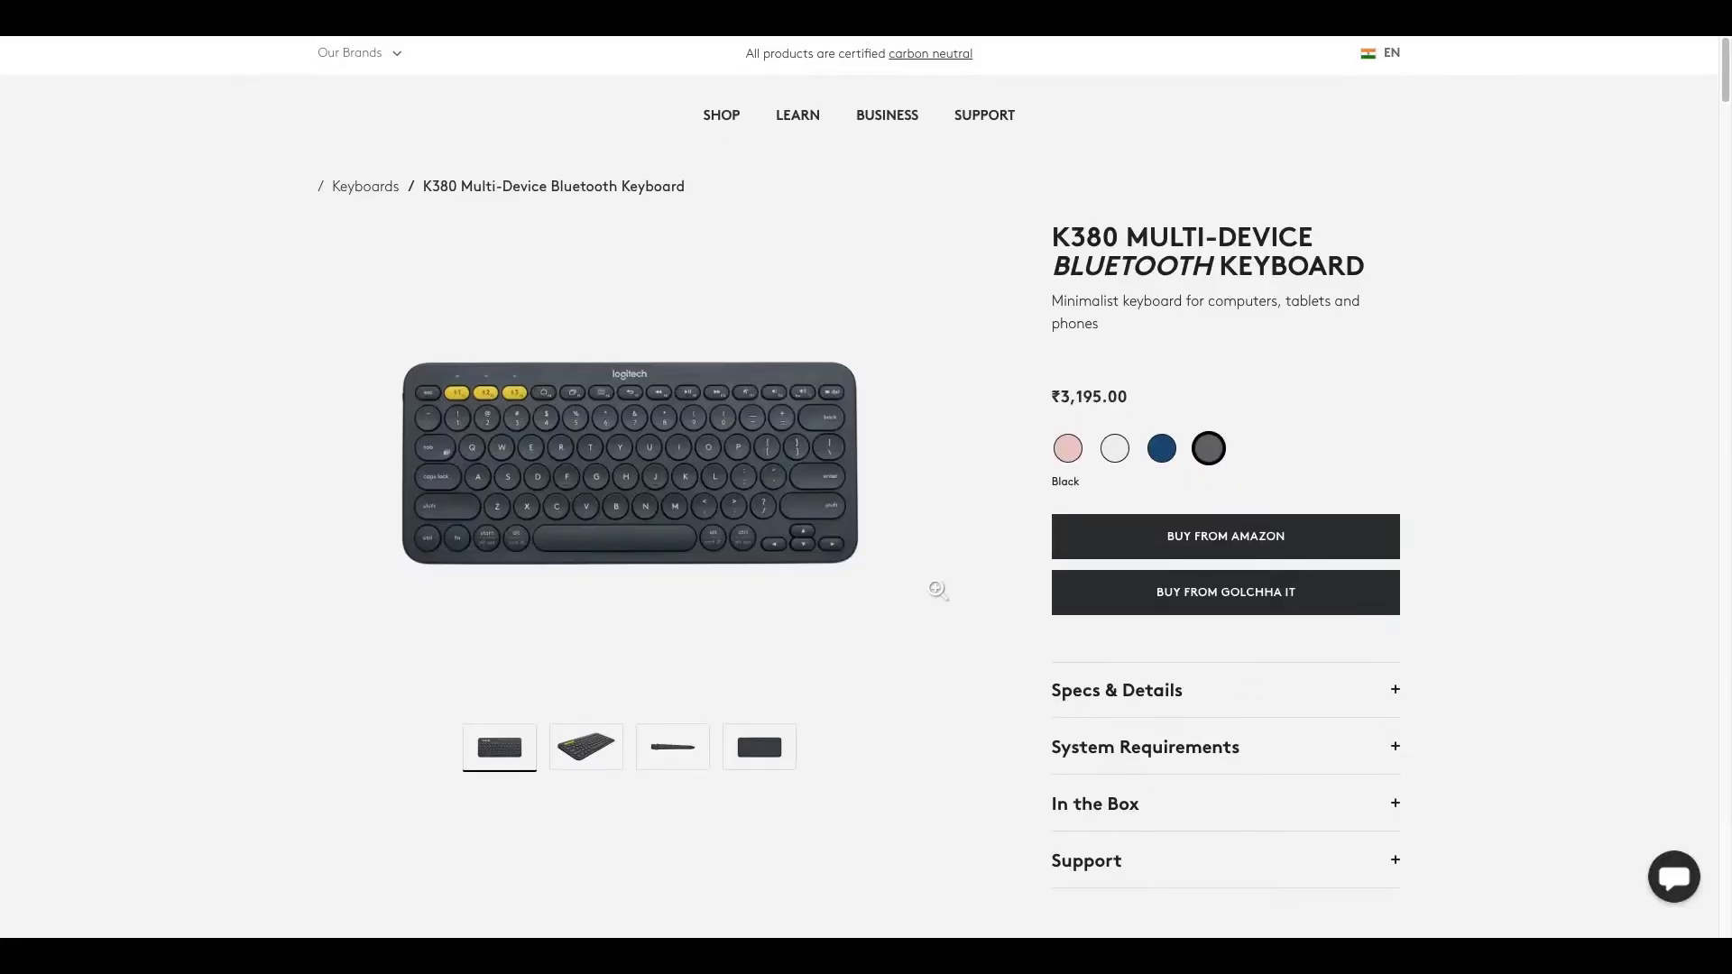
Step: View the K380's angled gallery photo, then scroll to the Own. Your. Space. overview
scroll(down, 3)
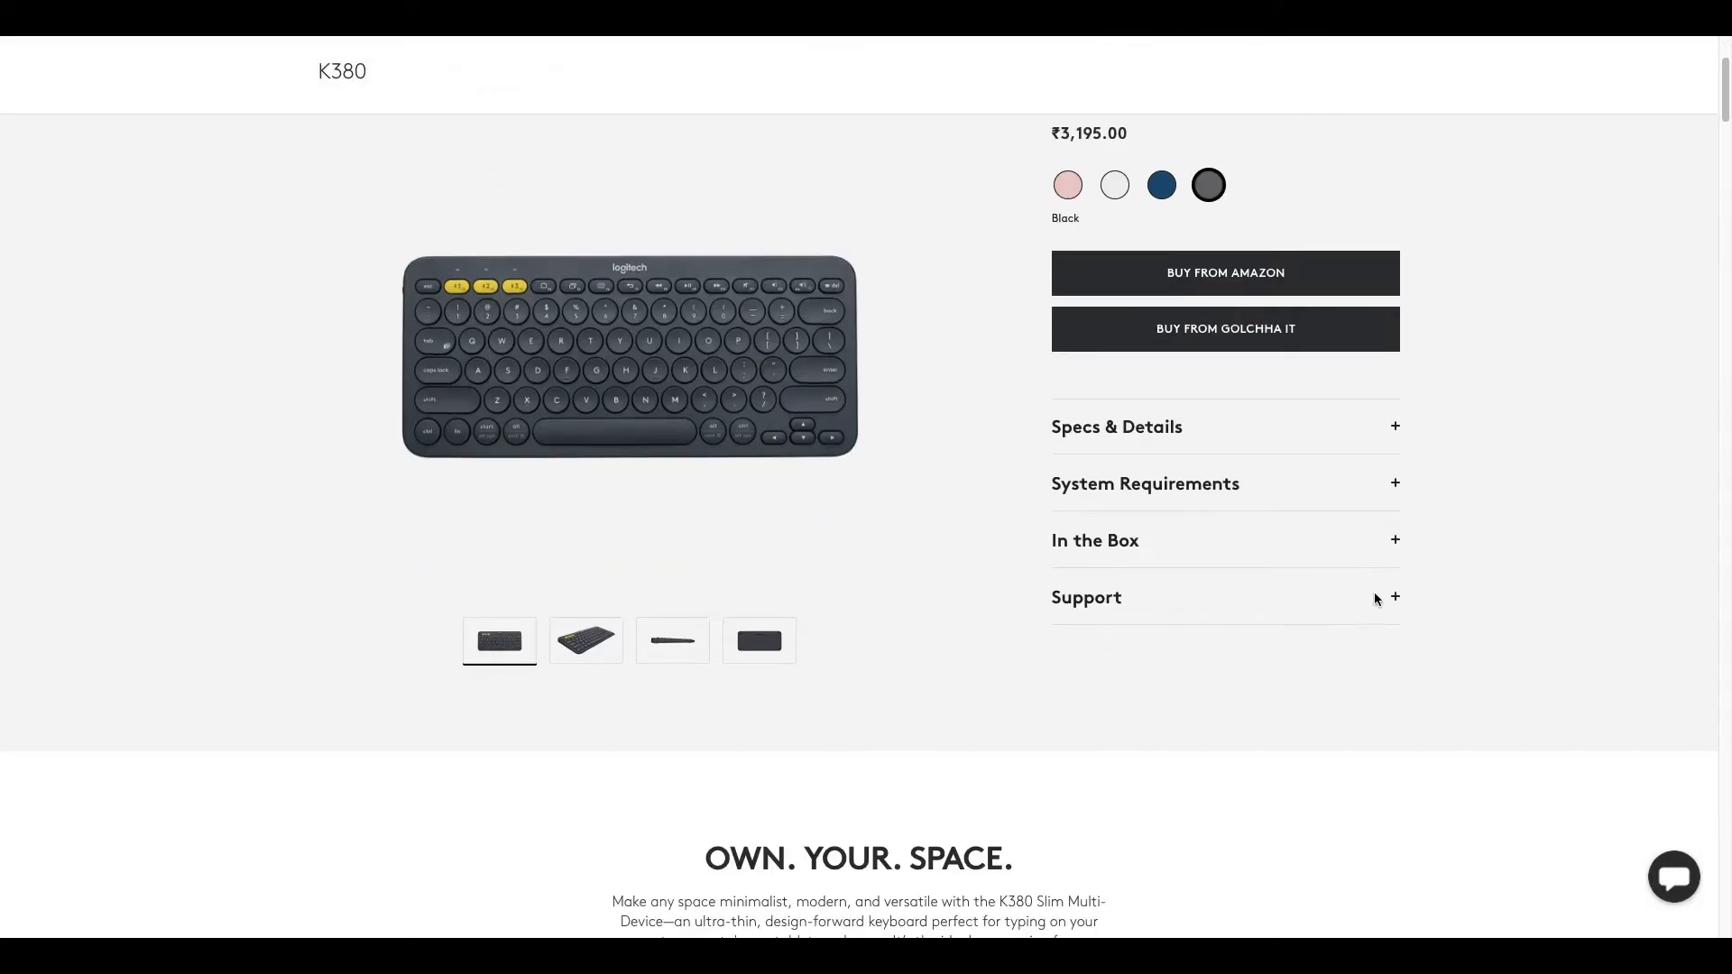
click(585, 641)
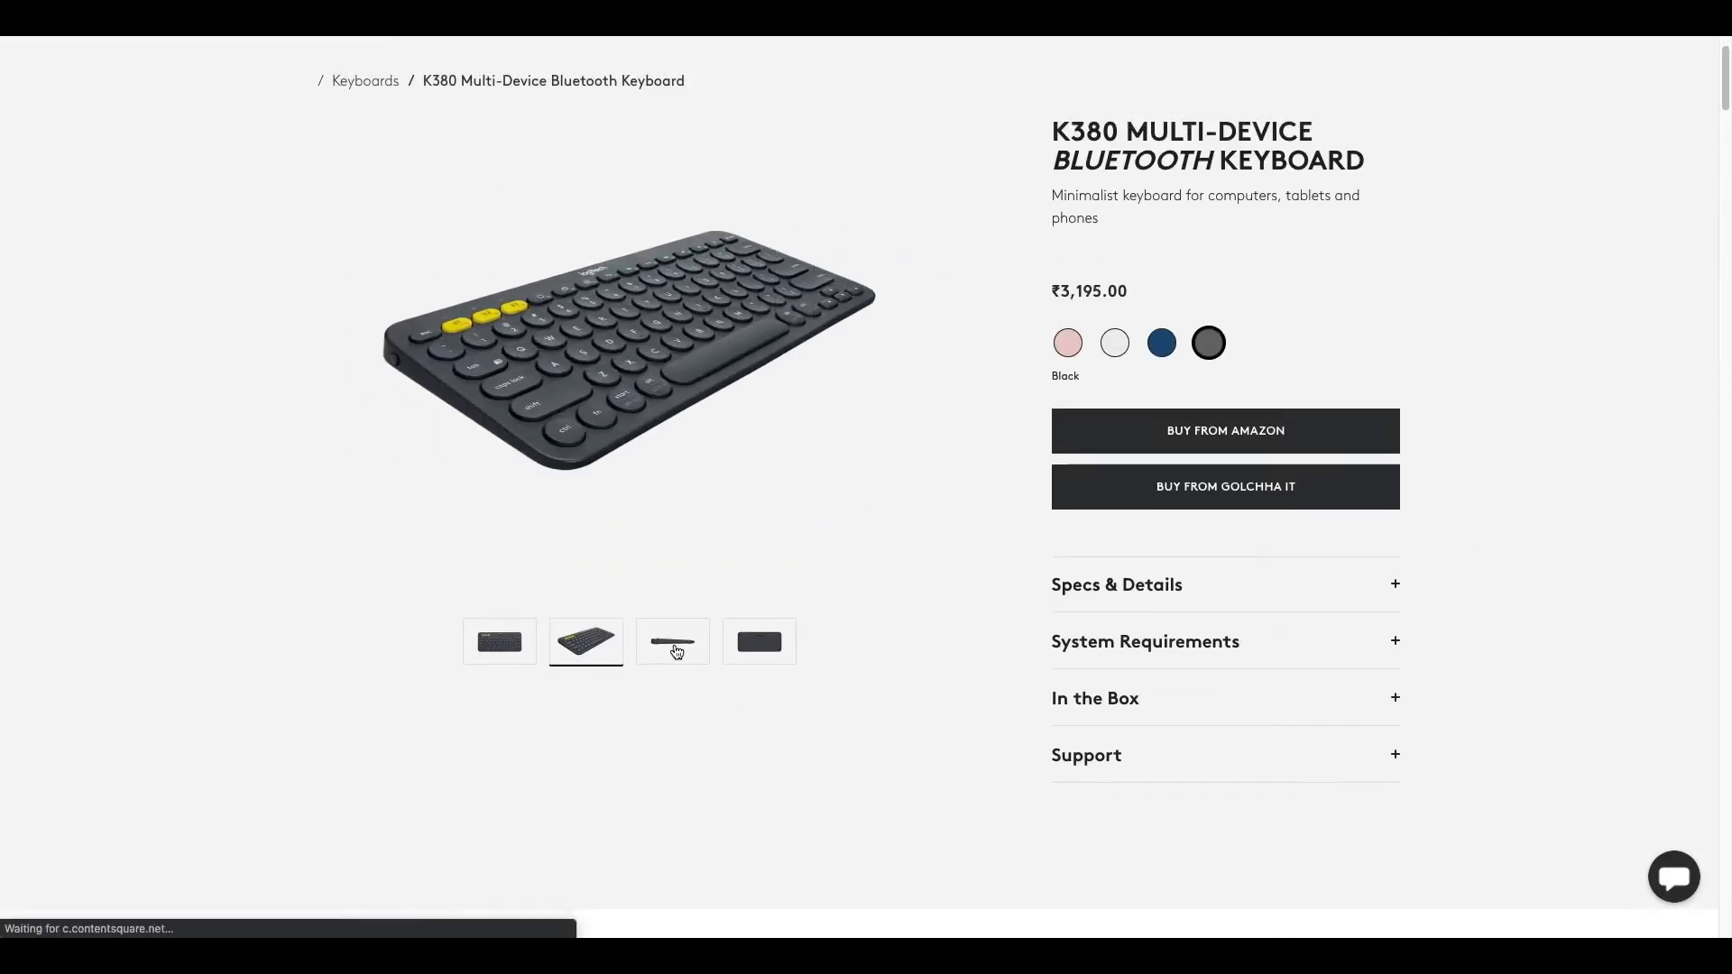
click(758, 641)
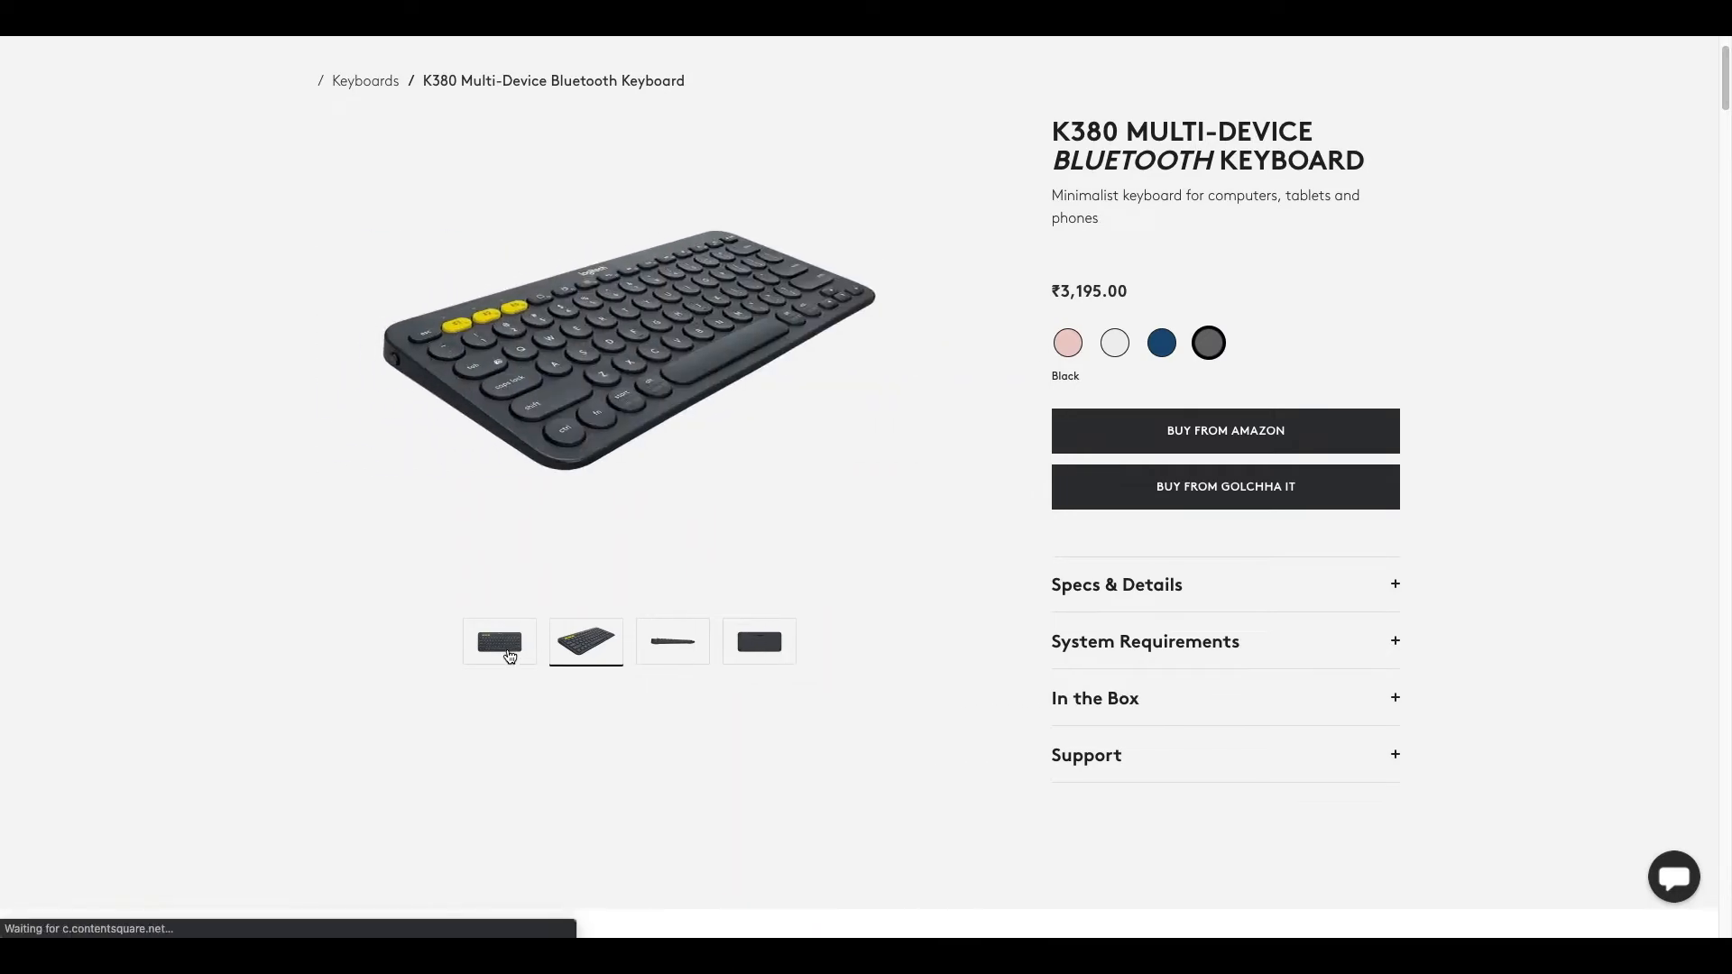
scroll(down, 3)
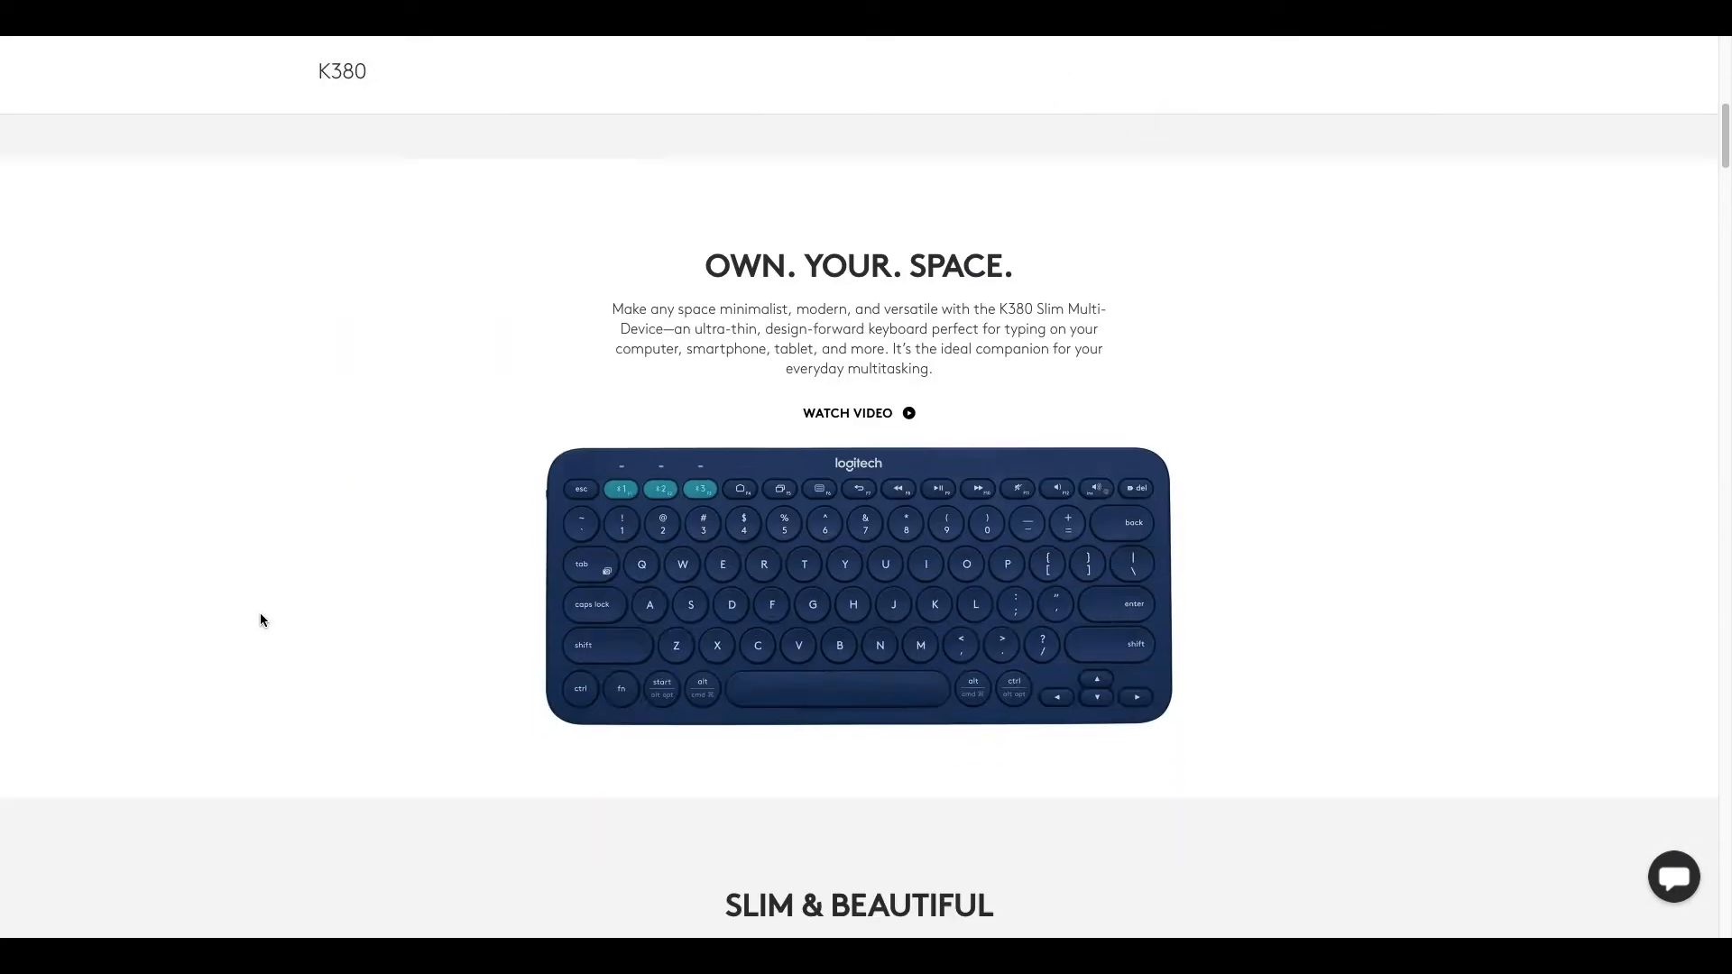
scroll(down, 3)
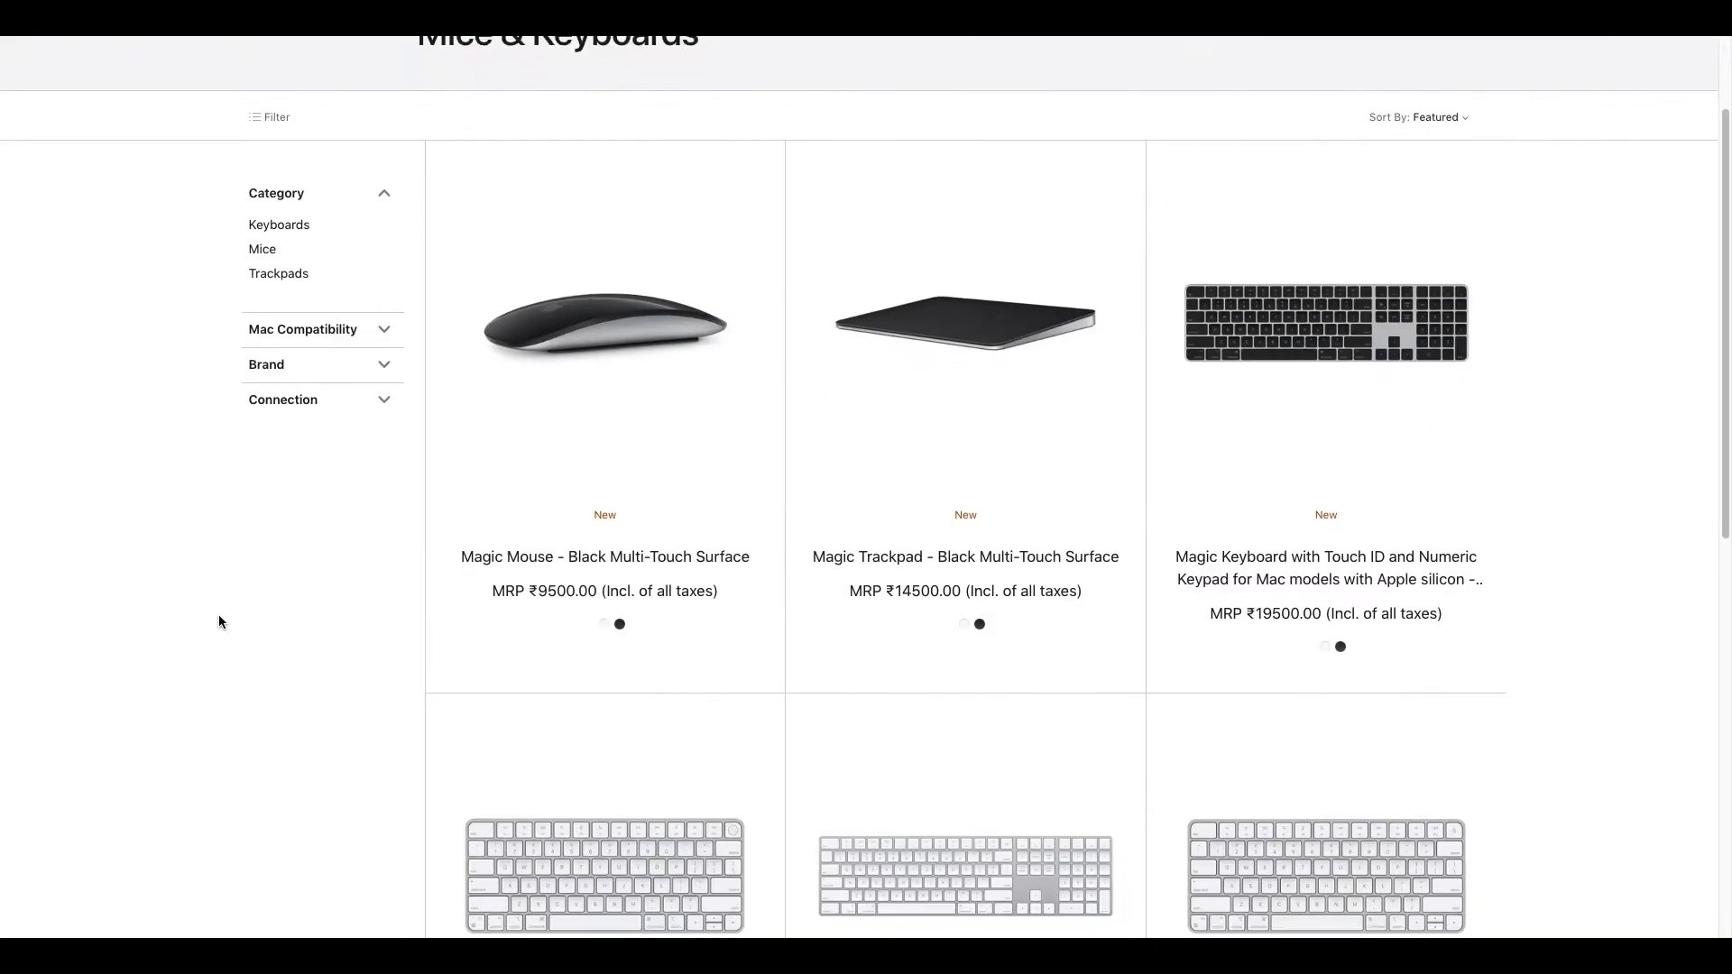
Step: Scroll the Mice & Keyboards grid down to the Magic Keyboard models and prices
scroll(down, 3)
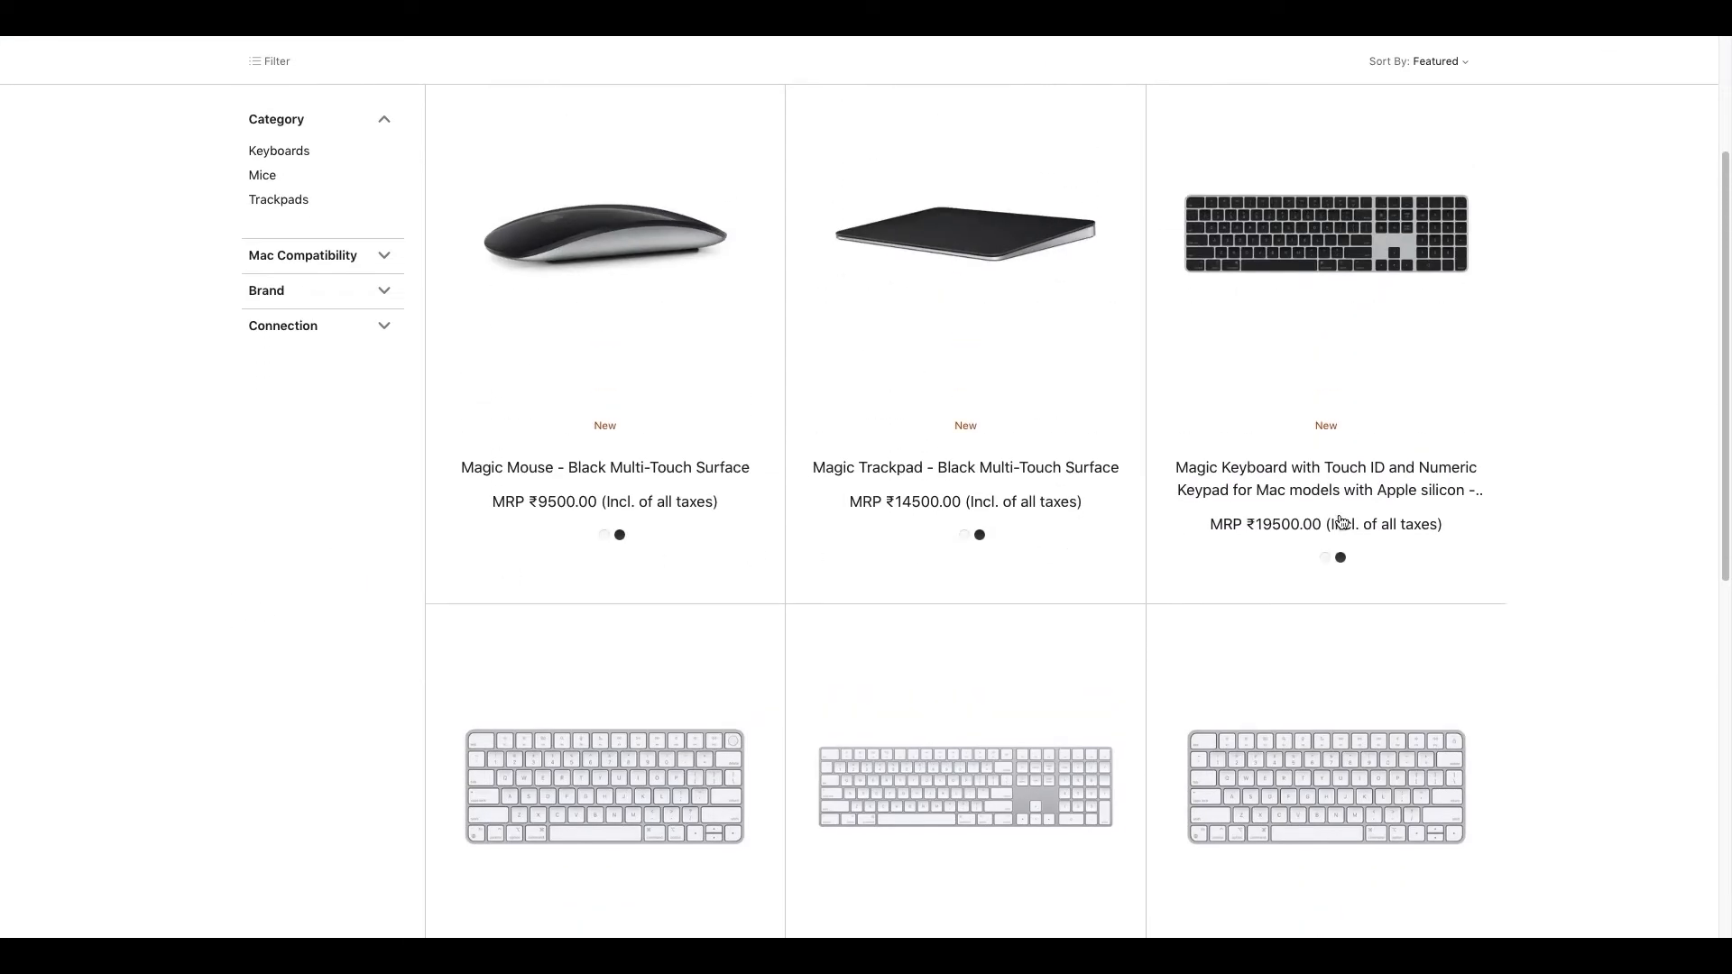
scroll(down, 3)
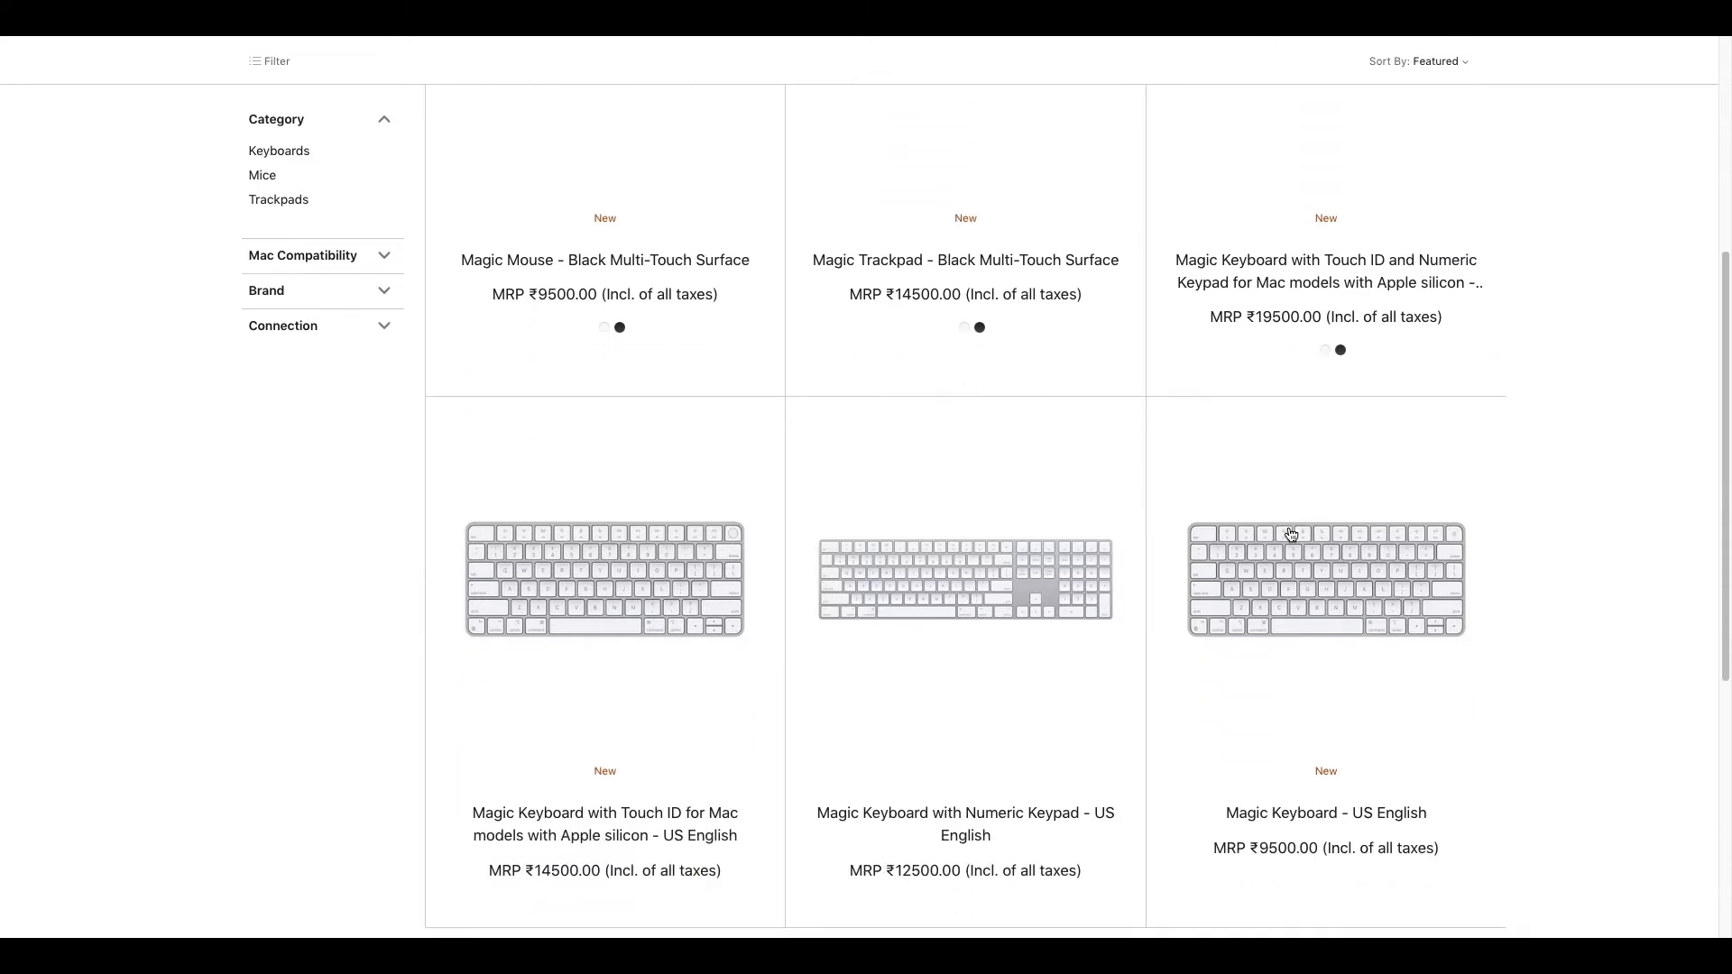